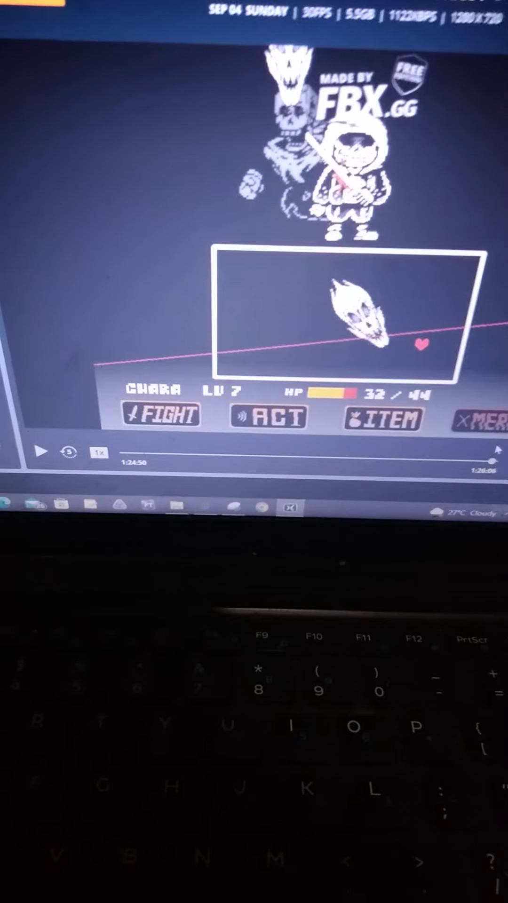
# Resume playback of the paused Undertale battle clip at about 1:24:50.
pyautogui.click(42, 451)
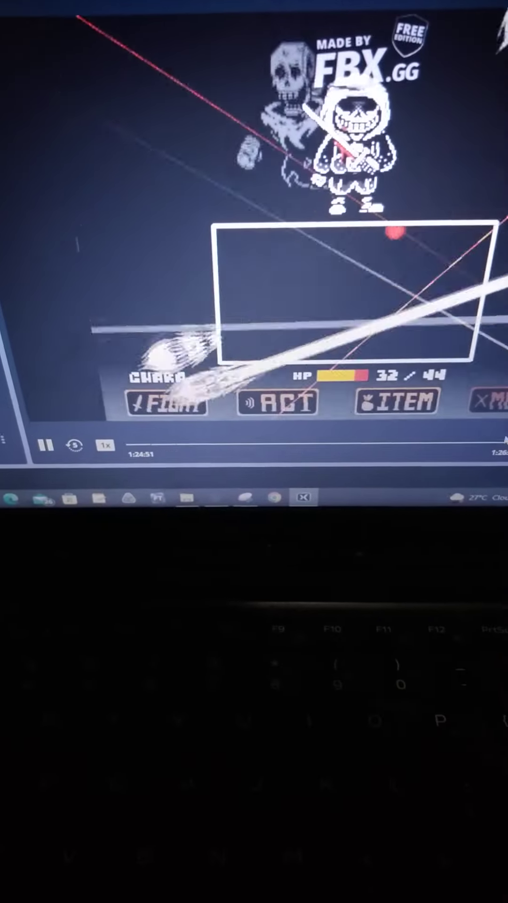